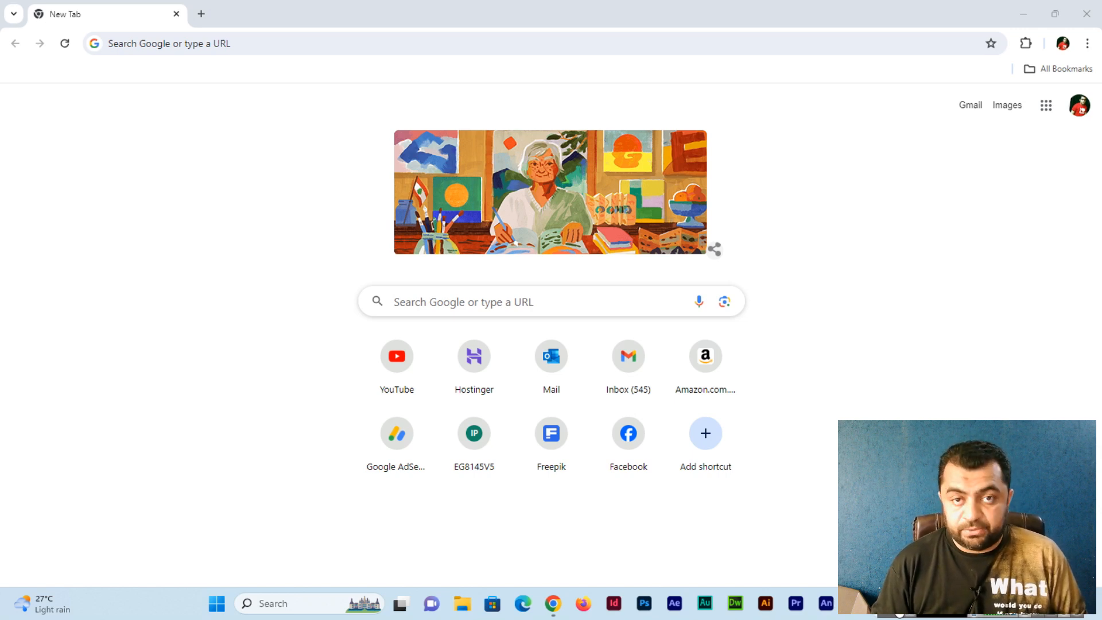
Step: Load capcut.com in Chrome from the address-bar suggestion
{"action": "left_click", "coordinate": [268, 42]}
{"action": "type", "text": "capcut.c"}
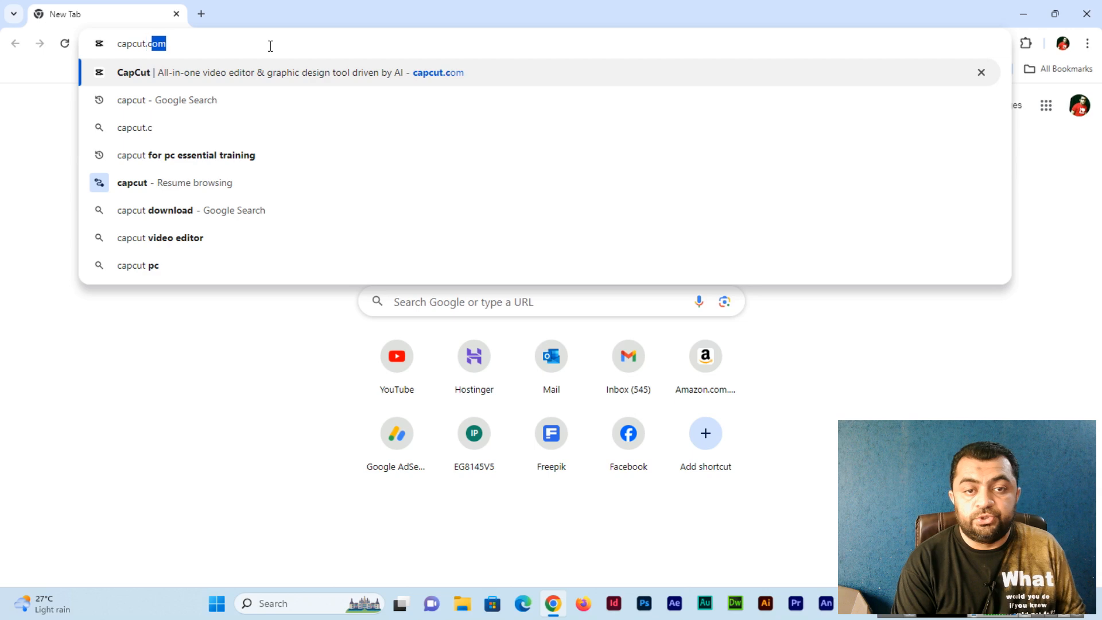
{"action": "left_click", "coordinate": [281, 73]}
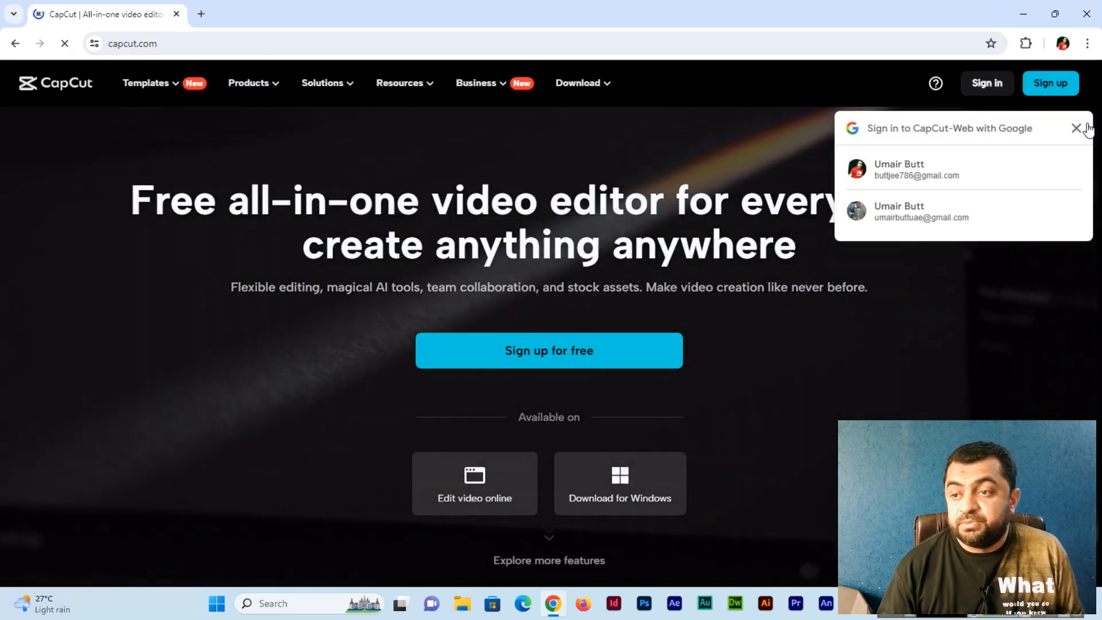
Step: Dismiss the 'Sign in to CapCut-Web with Google' popup
{"action": "left_click", "coordinate": [1076, 128]}
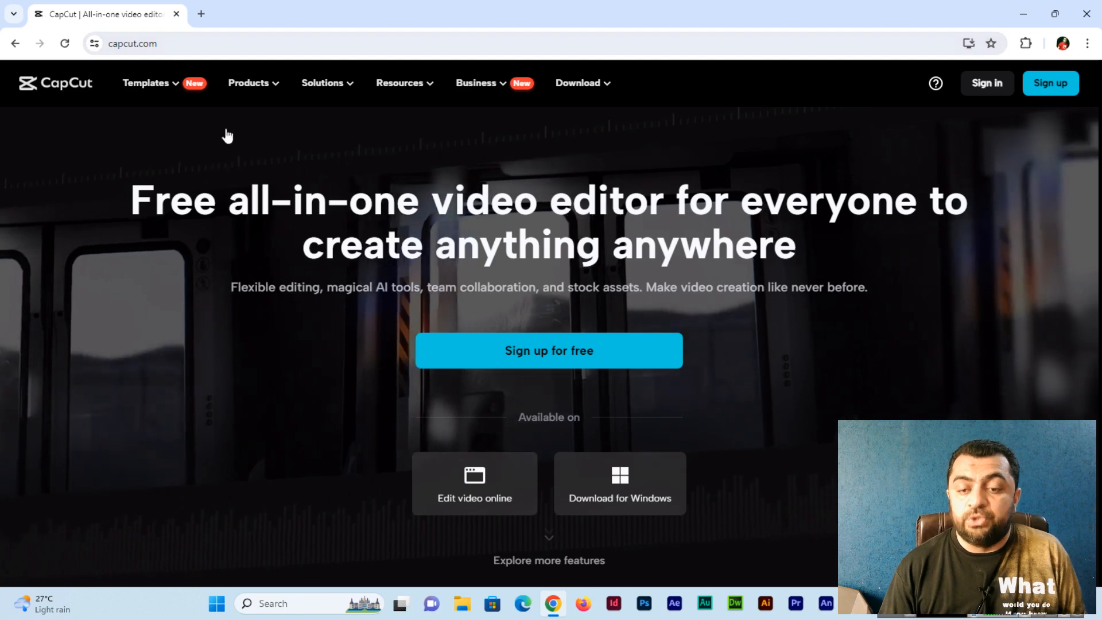
{"action": "mouse_move", "coordinate": [474, 497]}
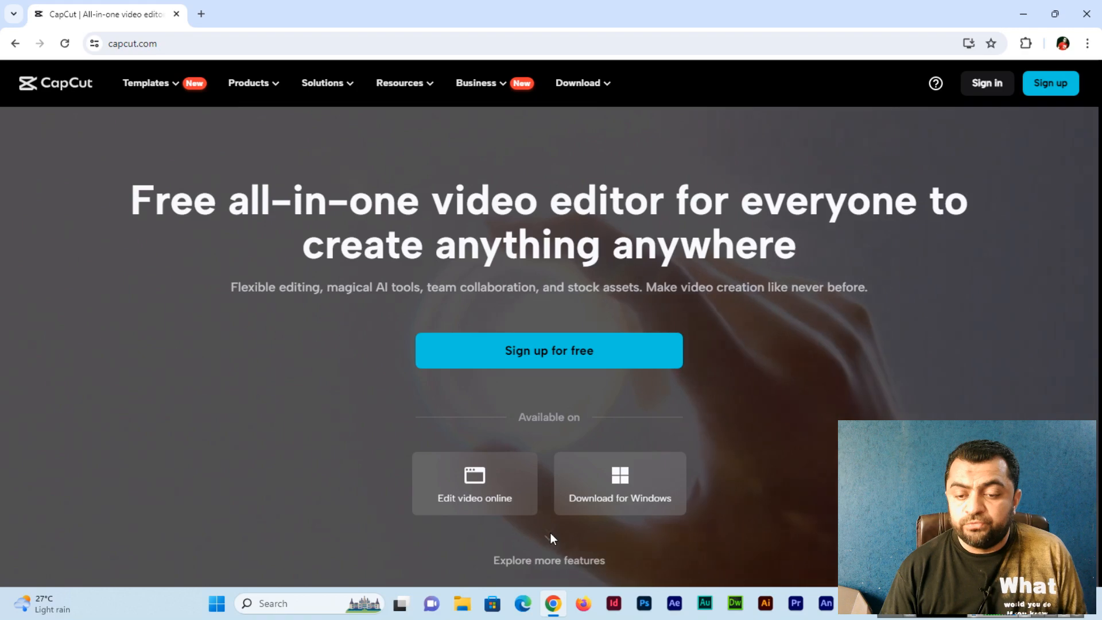
{"action": "scroll", "scroll_direction": "down", "scroll_amount": 3}
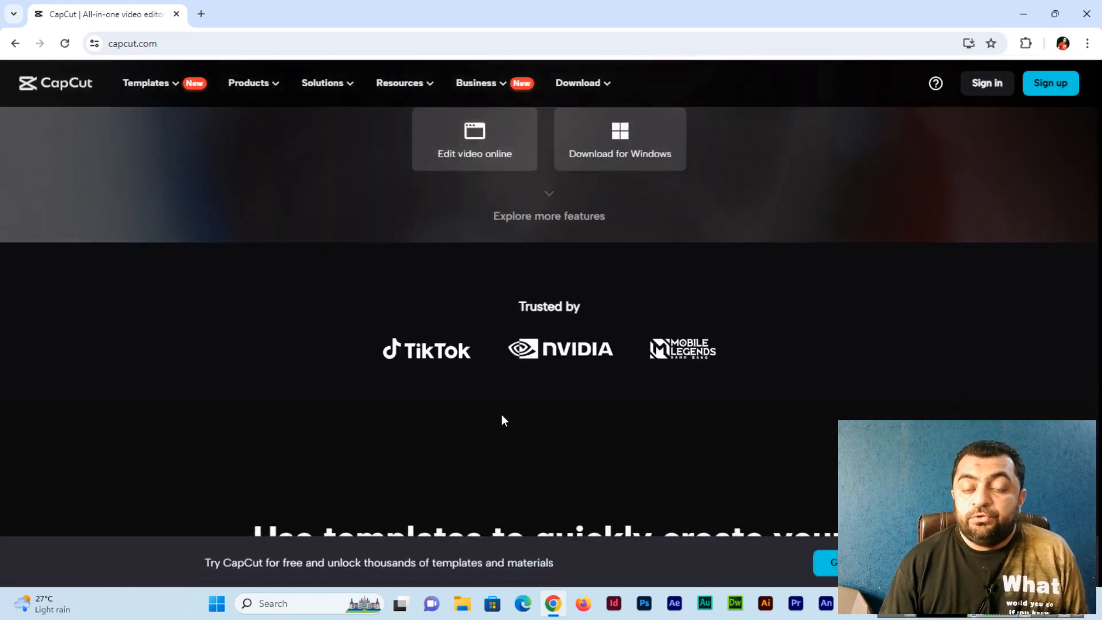
{"action": "scroll", "scroll_direction": "down", "scroll_amount": 3}
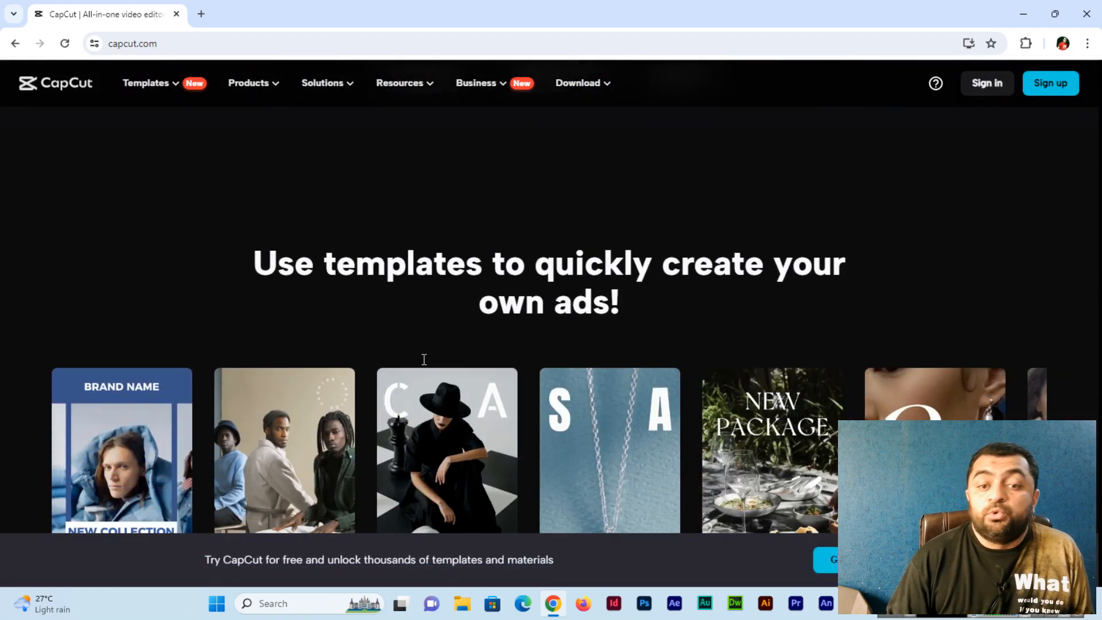
{"action": "scroll", "scroll_direction": "down", "scroll_amount": 3}
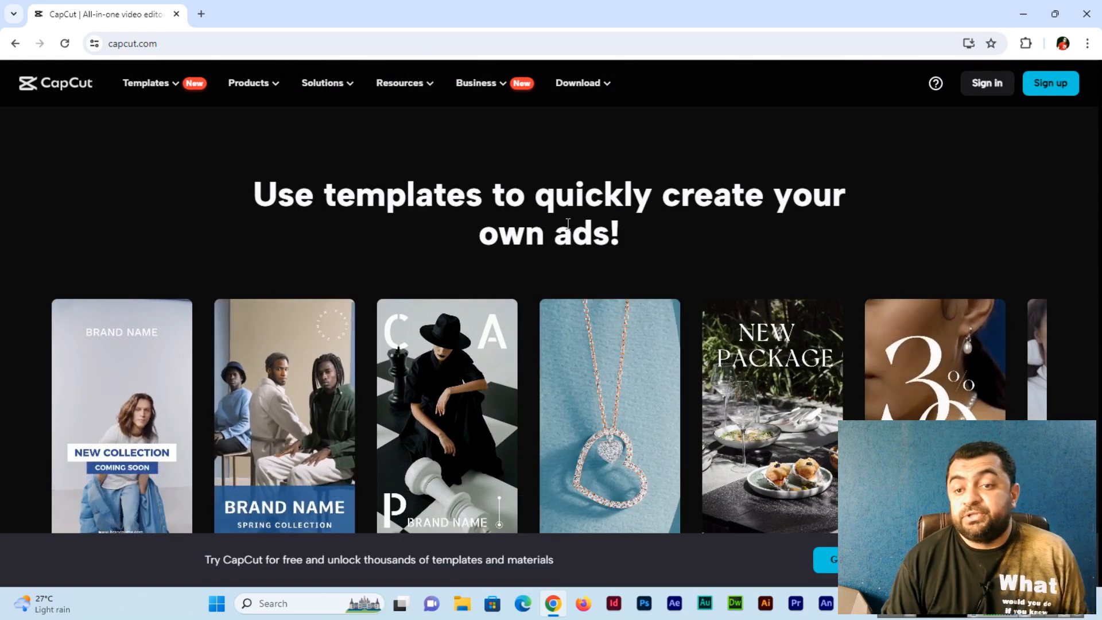
{"action": "scroll", "scroll_direction": "down", "scroll_amount": 3}
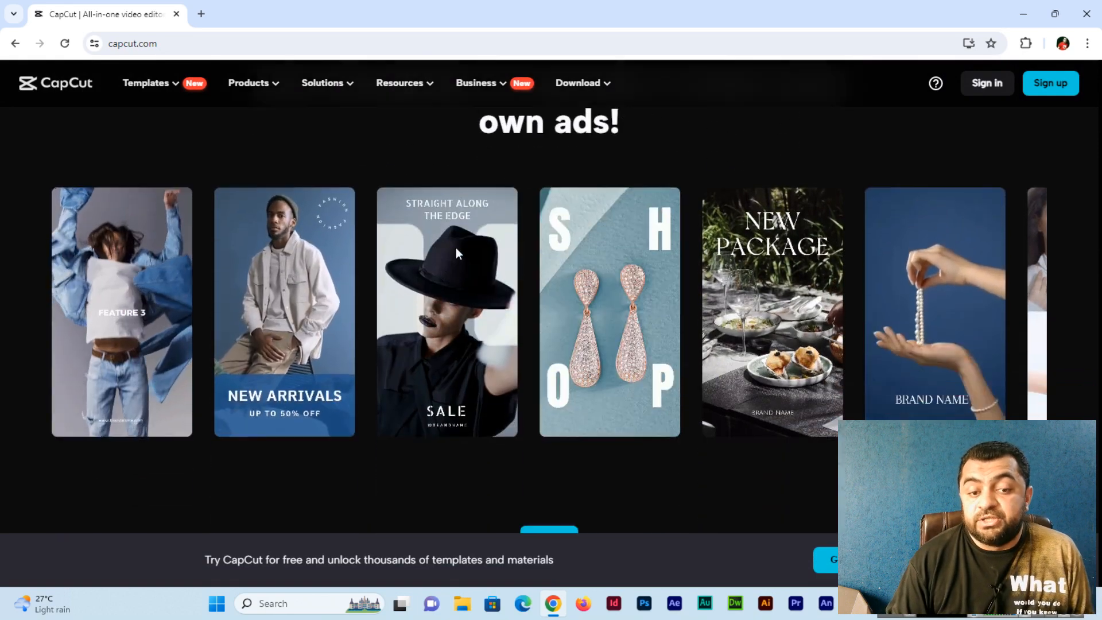
{"action": "scroll", "scroll_direction": "down", "scroll_amount": 3}
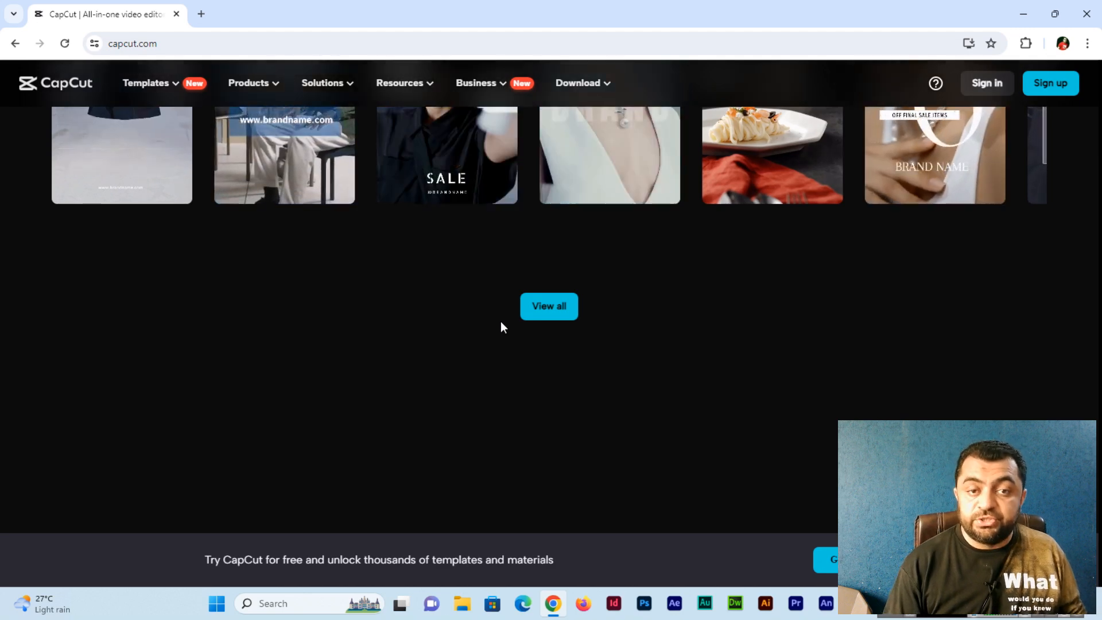
{"action": "scroll", "scroll_direction": "up", "scroll_amount": 3}
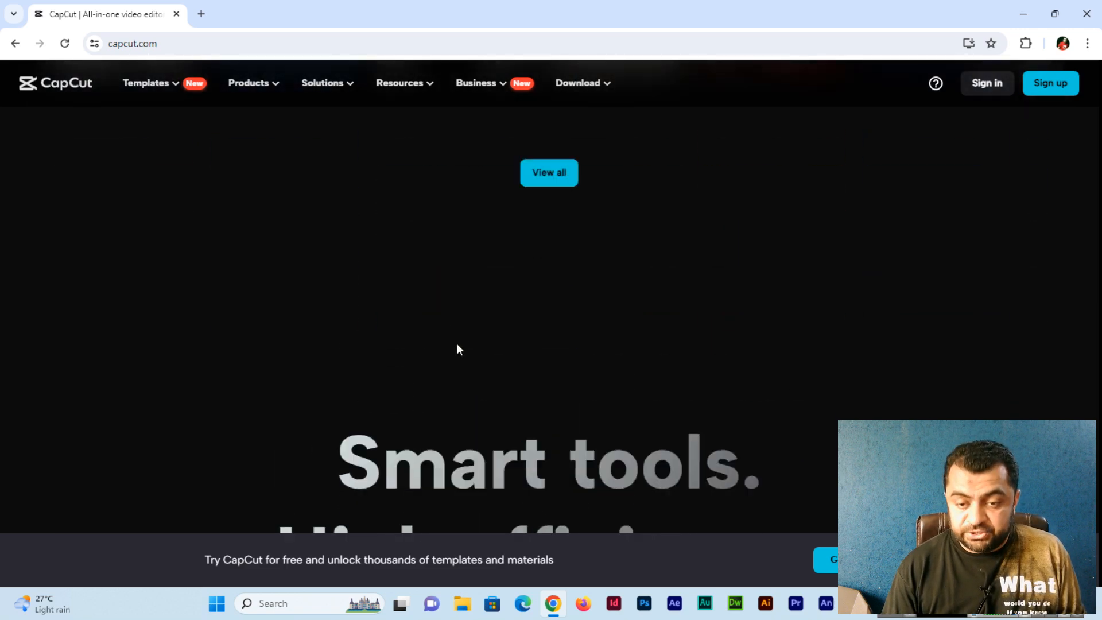
{"action": "scroll", "scroll_direction": "down", "scroll_amount": 3}
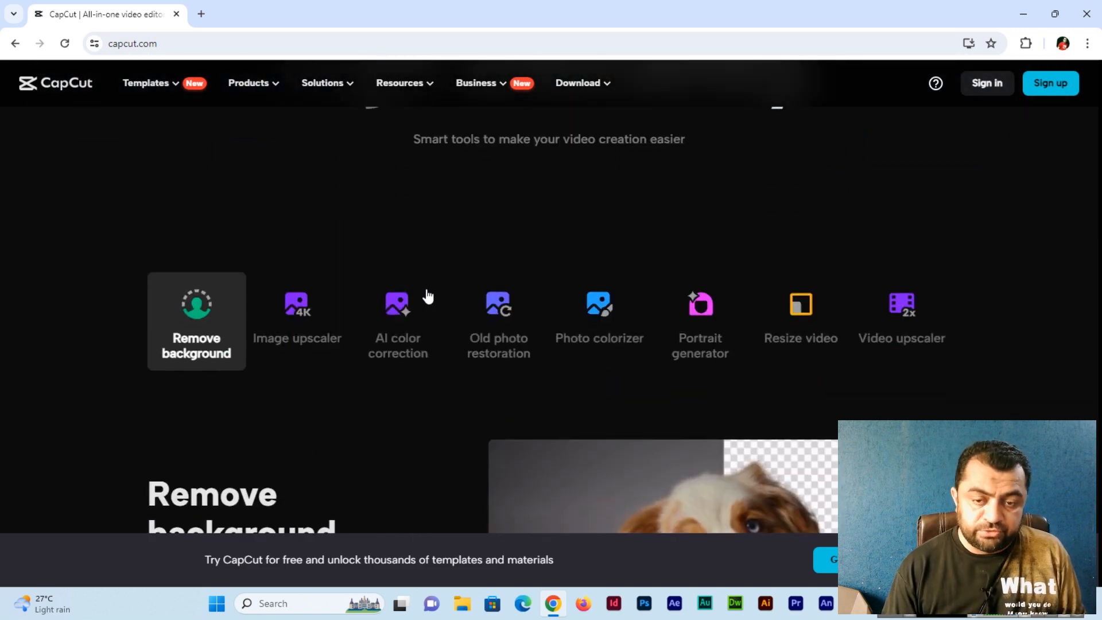
{"action": "mouse_move", "coordinate": [365, 273]}
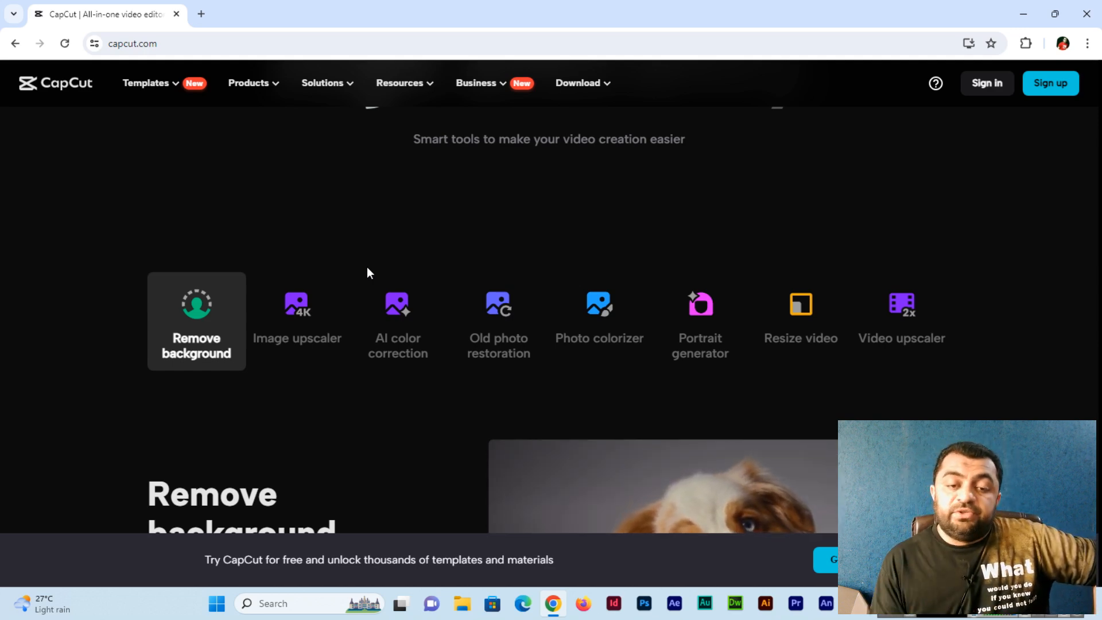
{"action": "mouse_move", "coordinate": [297, 321]}
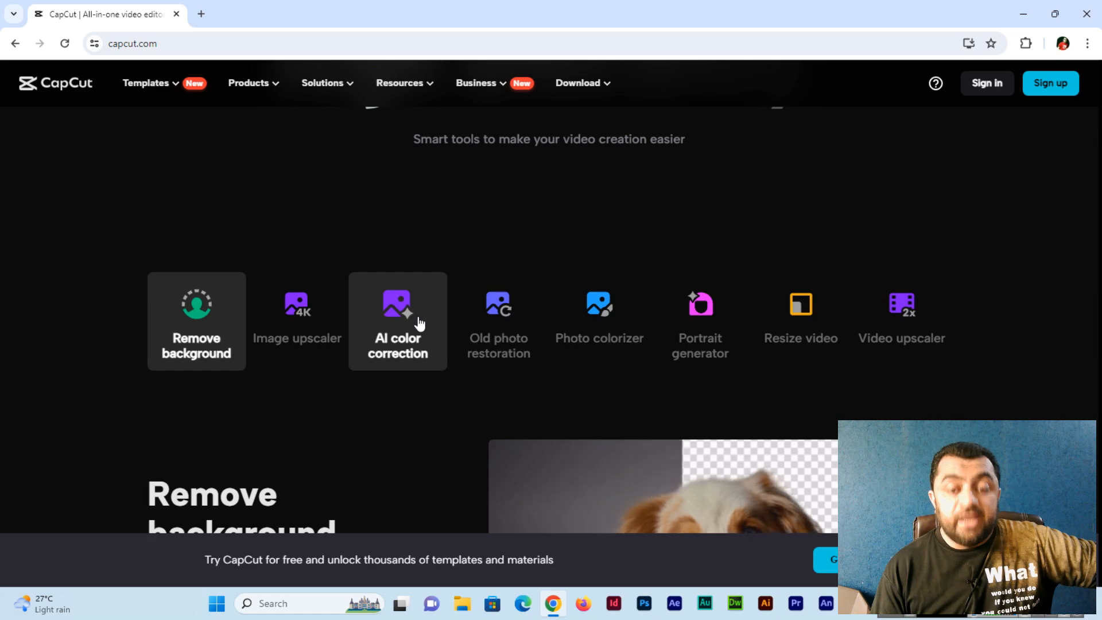
{"action": "mouse_move", "coordinate": [498, 324]}
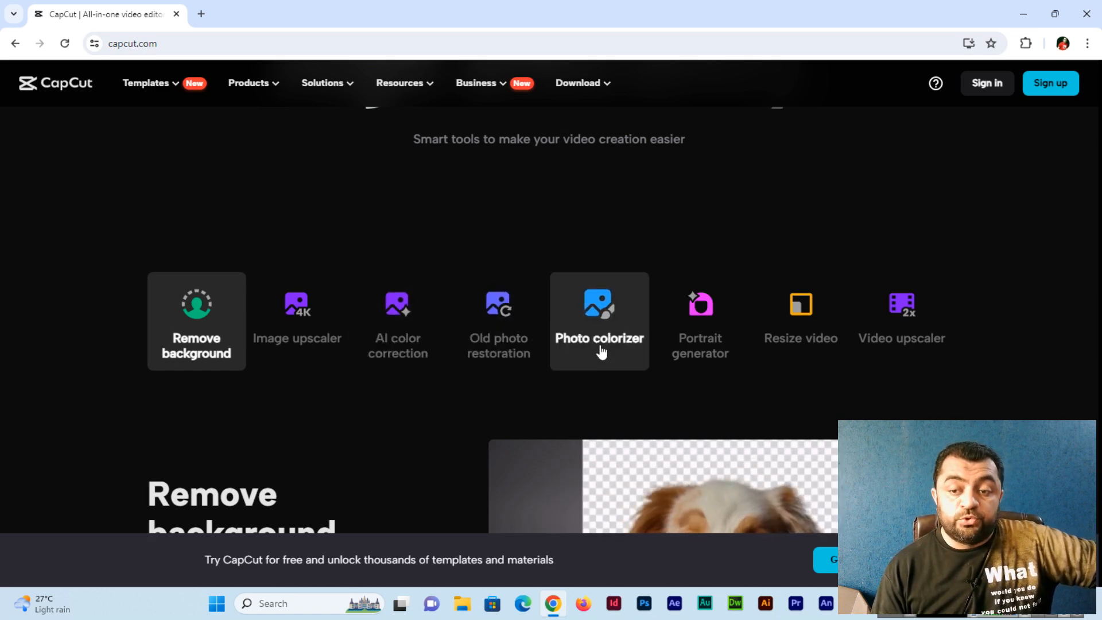
{"action": "mouse_move", "coordinate": [800, 344]}
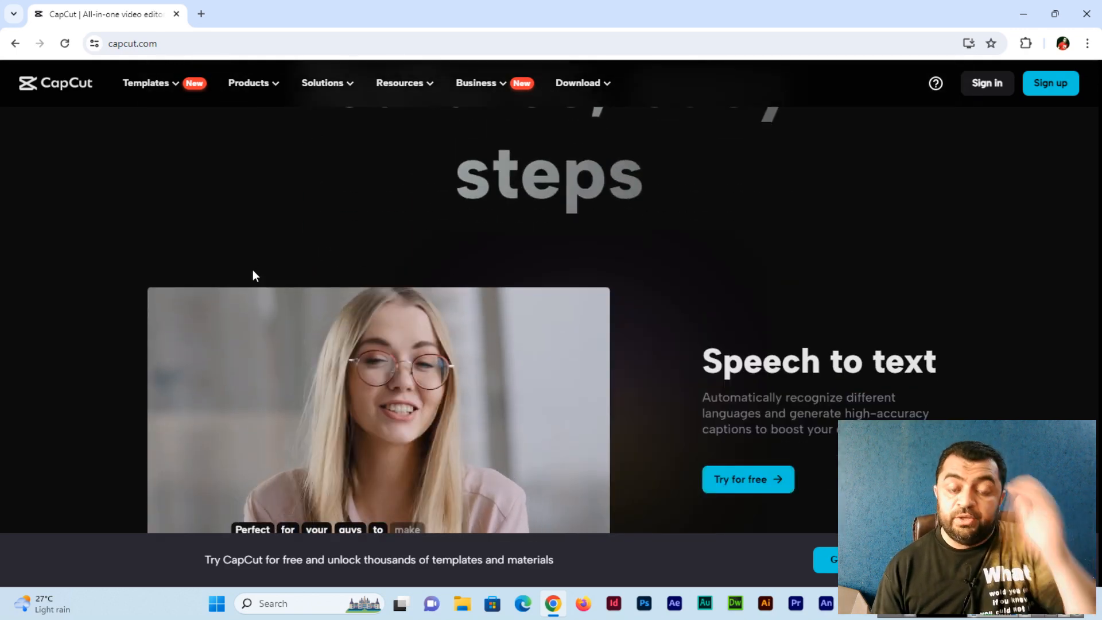
{"action": "scroll", "scroll_direction": "down", "scroll_amount": 3}
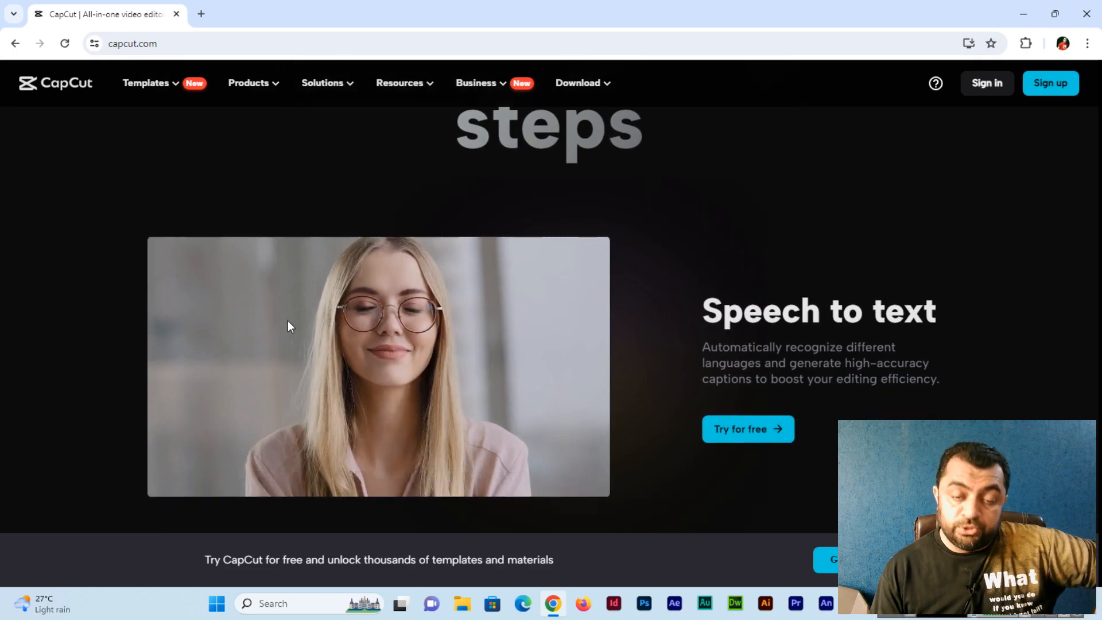
{"action": "scroll", "scroll_direction": "down", "scroll_amount": 3}
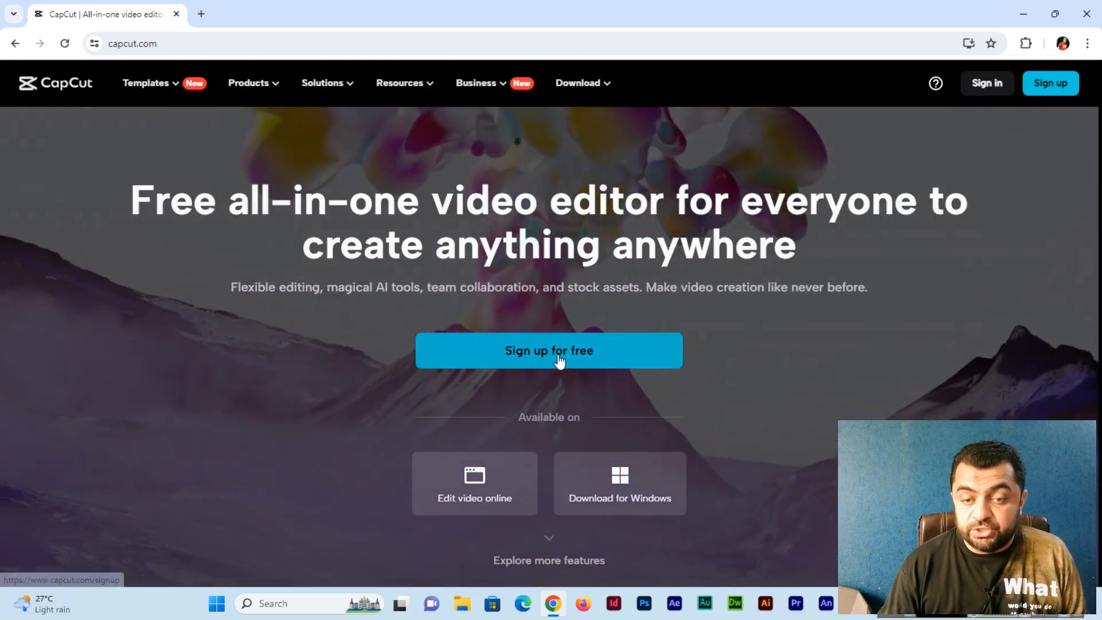
Step: Download the CapCut Windows installer and view it in Chrome's recent downloads
{"action": "left_click", "coordinate": [548, 351]}
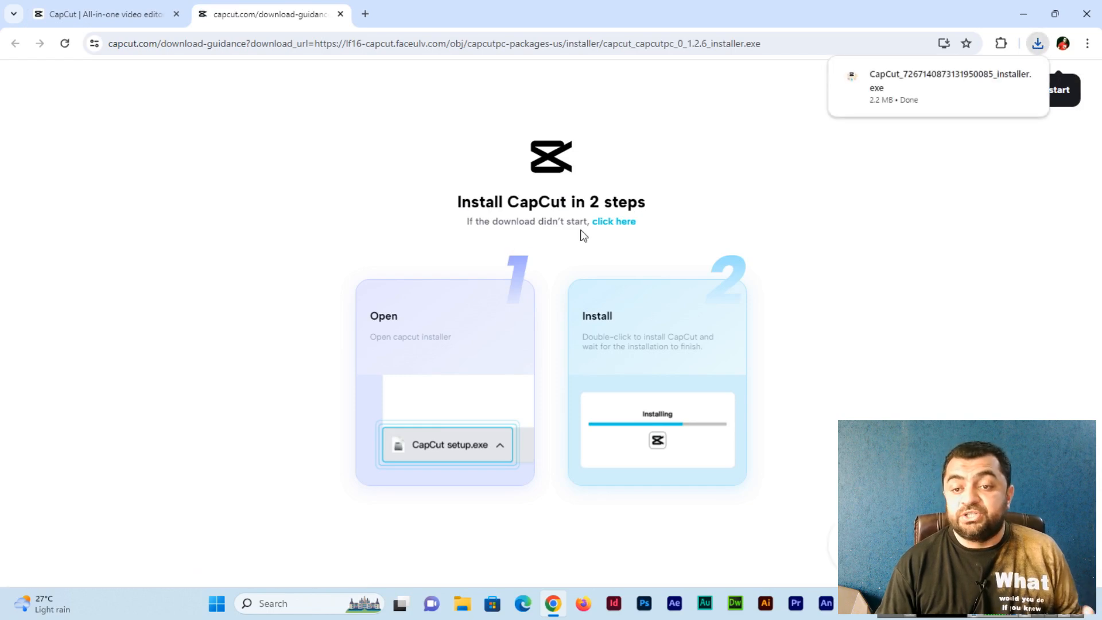
{"action": "mouse_move", "coordinate": [613, 236]}
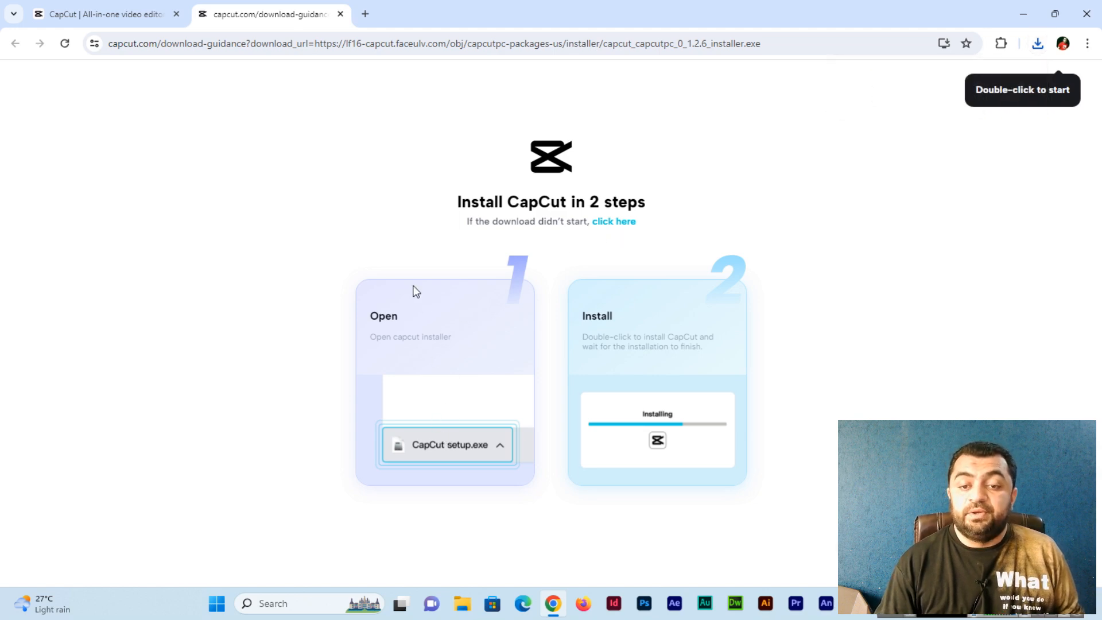
{"action": "left_click", "coordinate": [1038, 42]}
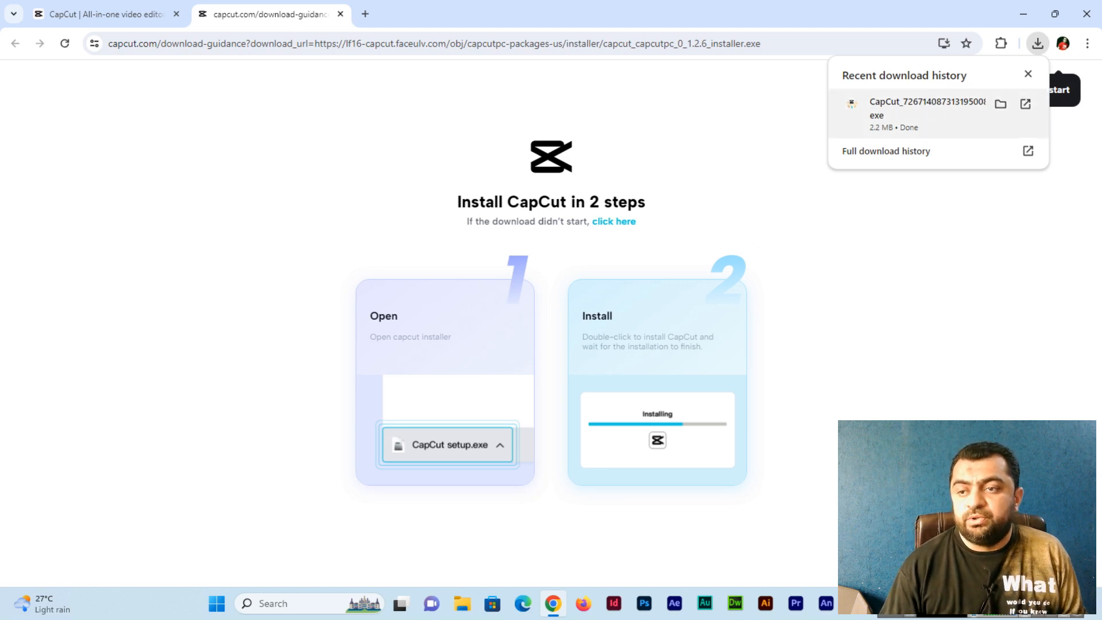
Step: Run the downloaded CapCut installer and let it install to completion
{"action": "double_click", "coordinate": [446, 444]}
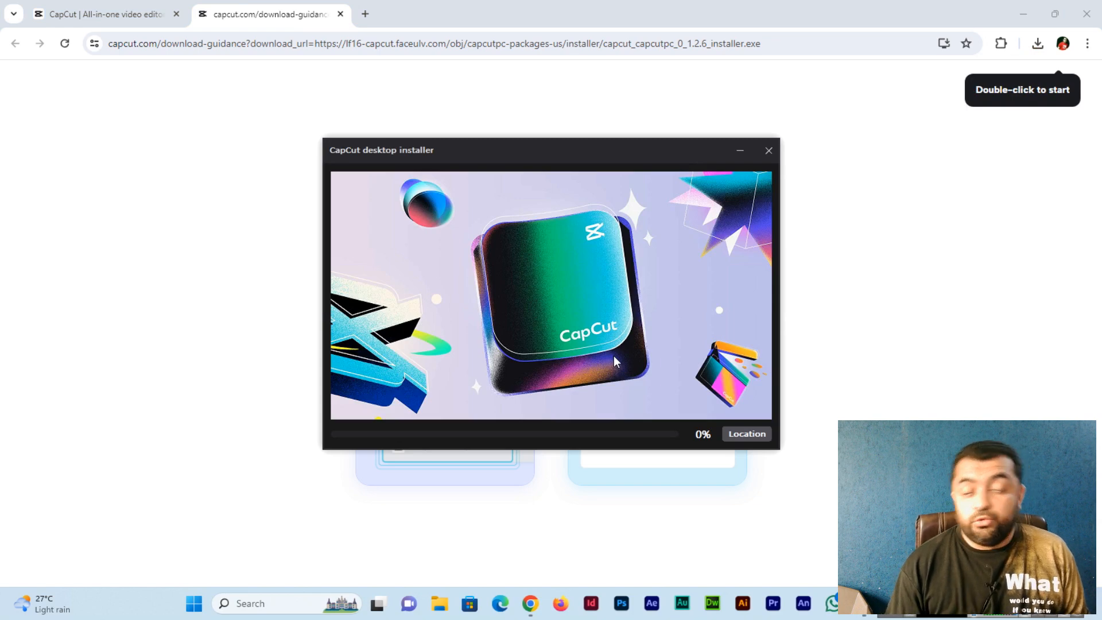
{"action": "mouse_move", "coordinate": [582, 354]}
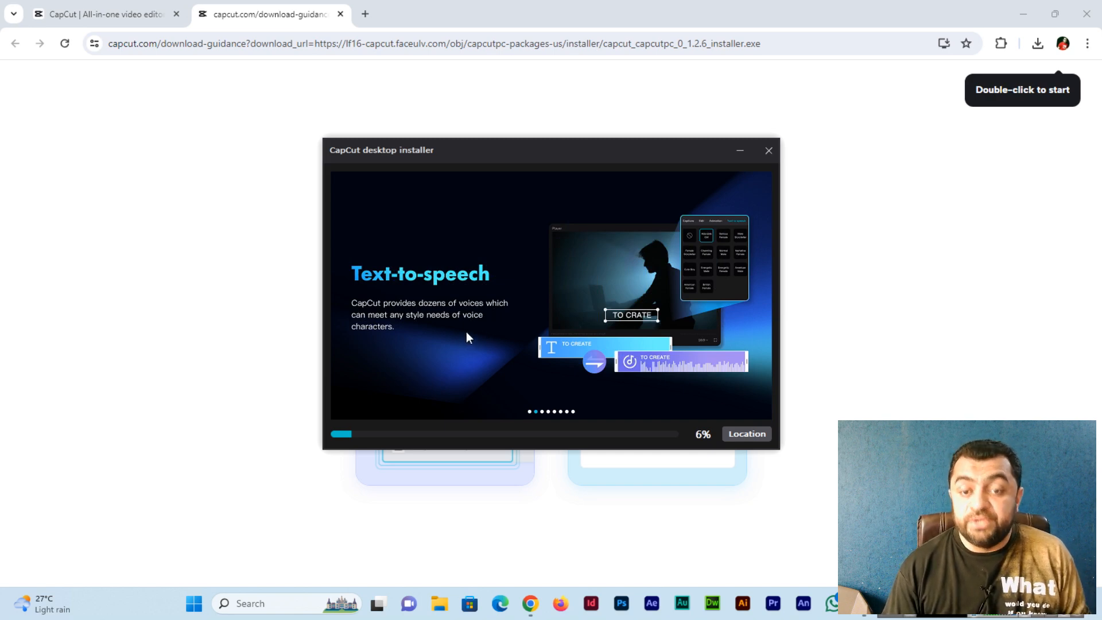
{"action": "mouse_move", "coordinate": [800, 385]}
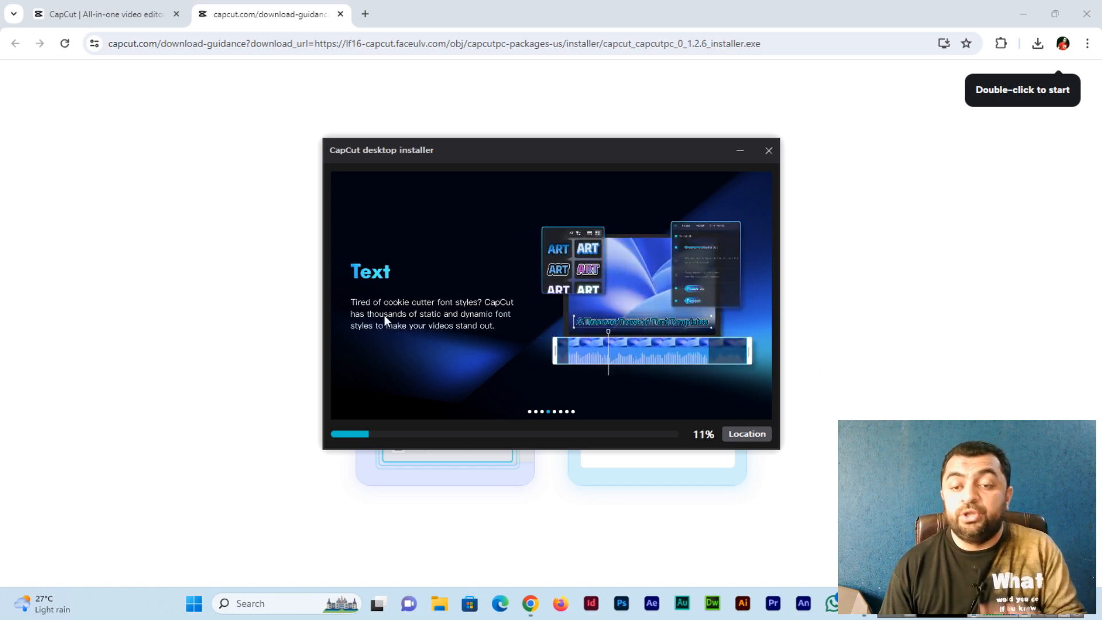
{"action": "mouse_move", "coordinate": [628, 285]}
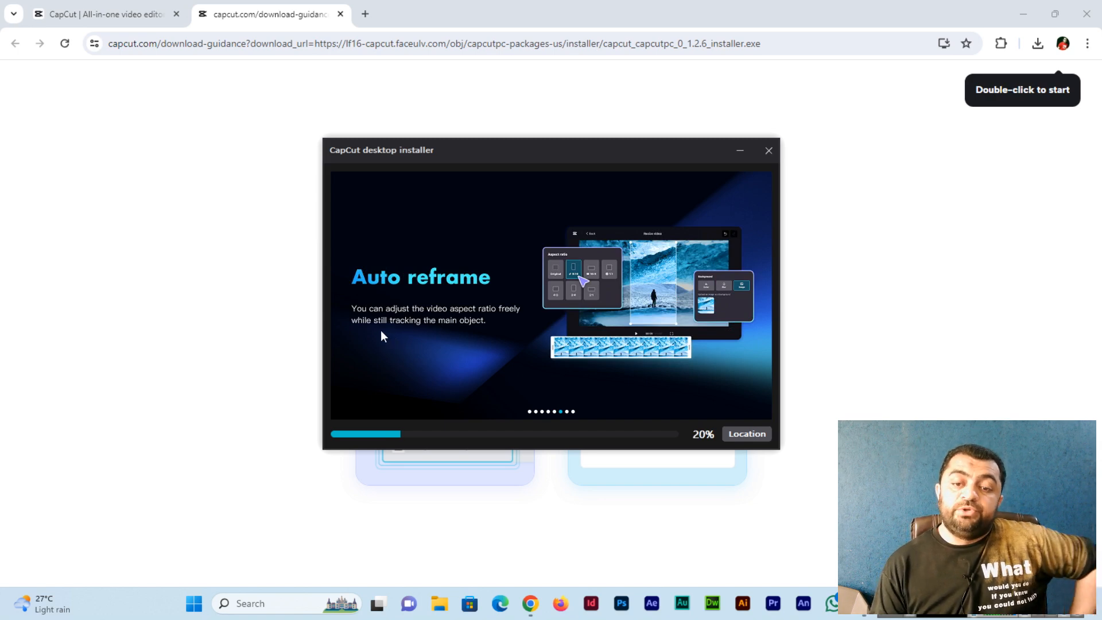
{"action": "mouse_move", "coordinate": [381, 342]}
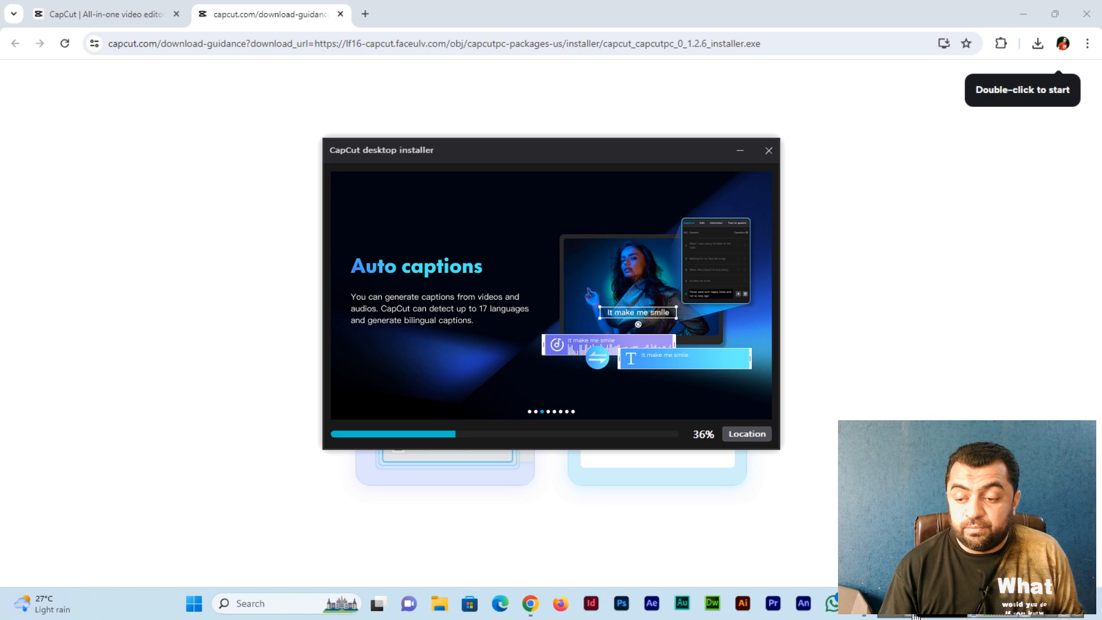
{"action": "mouse_move", "coordinate": [706, 346]}
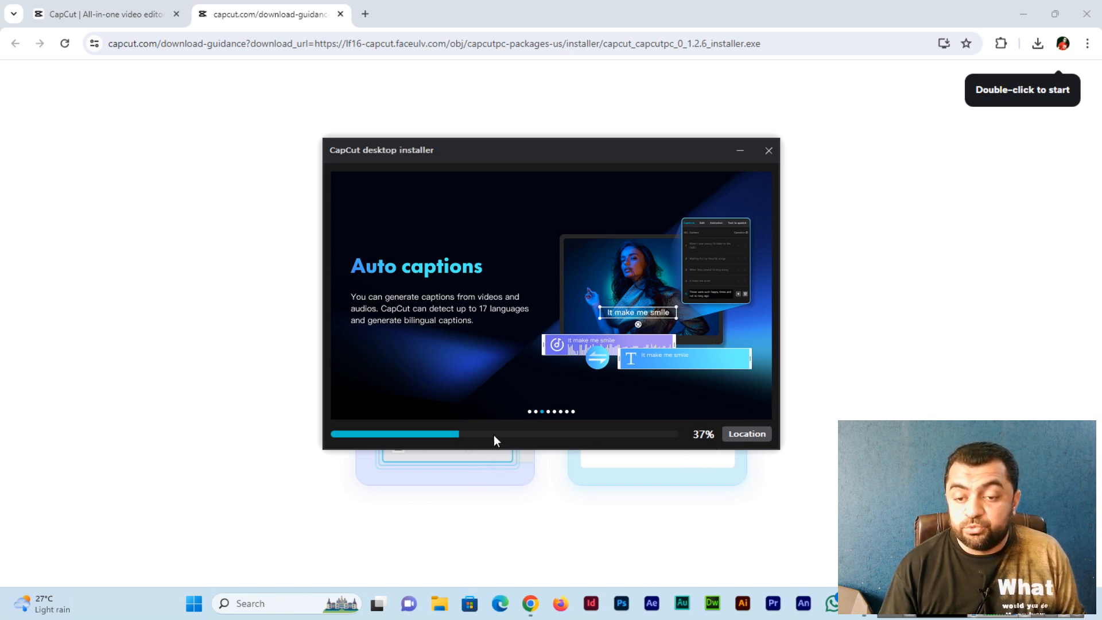
{"action": "mouse_move", "coordinate": [784, 459]}
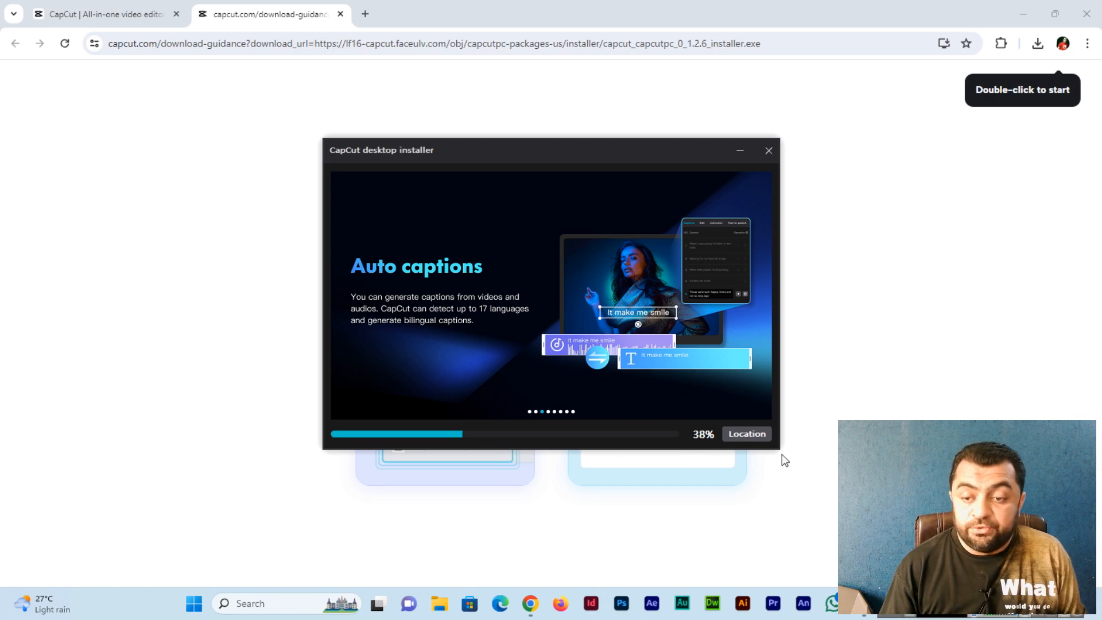
{"action": "mouse_move", "coordinate": [996, 342]}
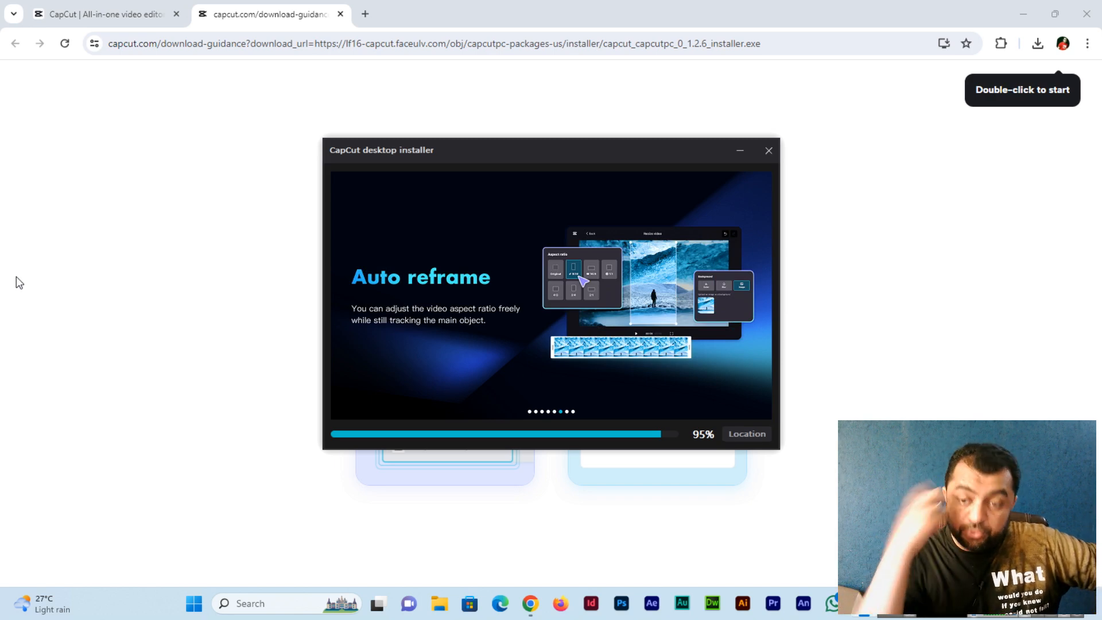
{"action": "mouse_move", "coordinate": [239, 261]}
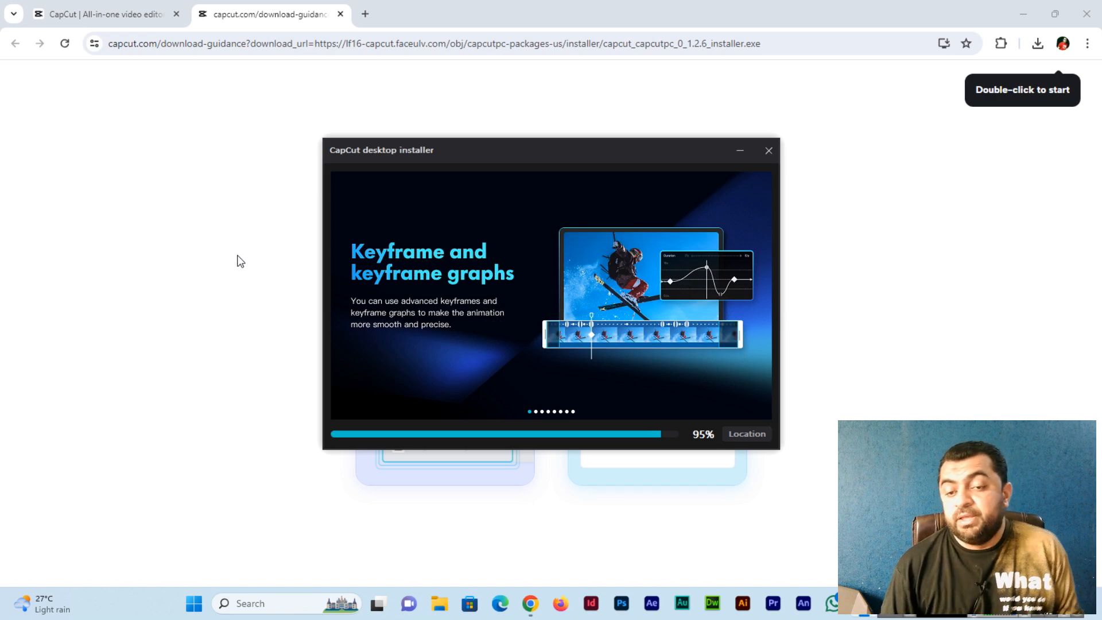
{"action": "mouse_move", "coordinate": [220, 289]}
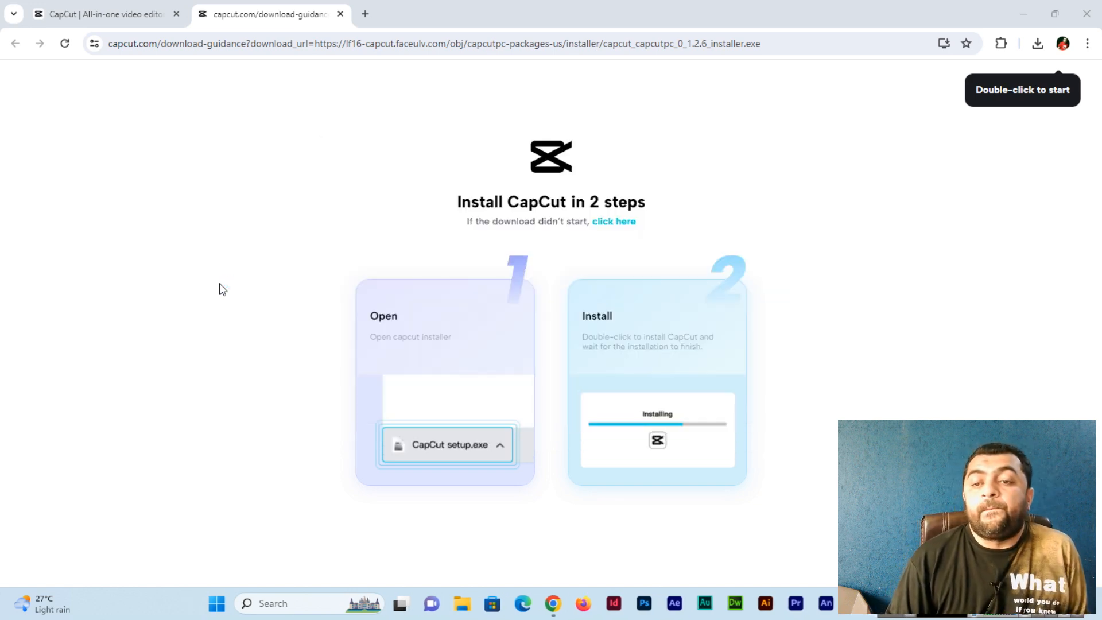
Step: Launch the installed CapCut and dismiss the outdated graphics driver warning
{"action": "double_click", "coordinate": [448, 445]}
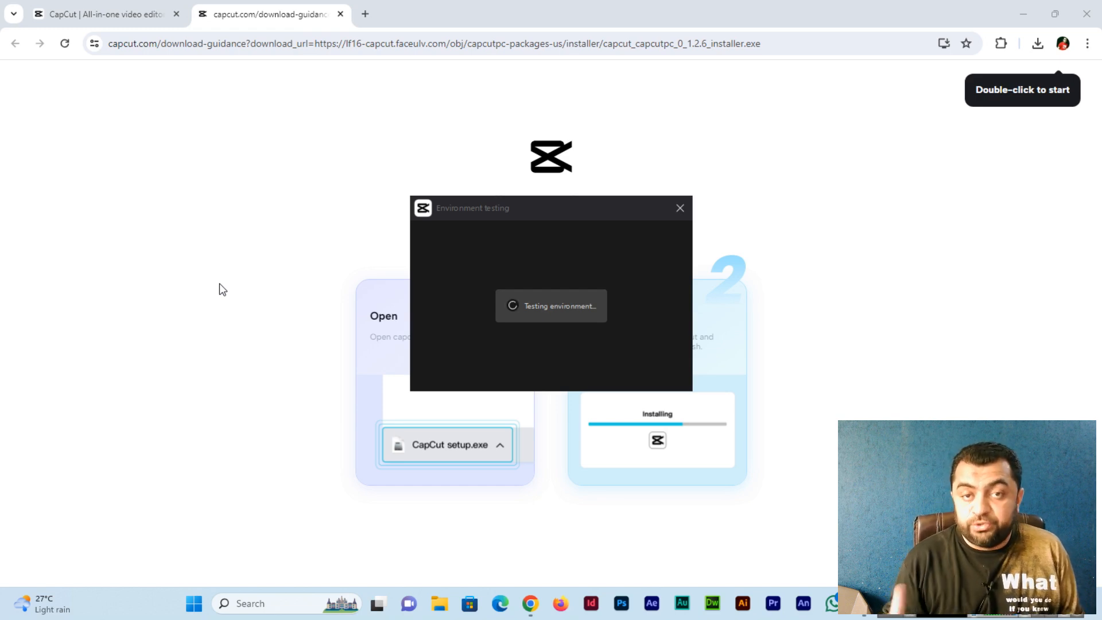
{"action": "mouse_move", "coordinate": [292, 297]}
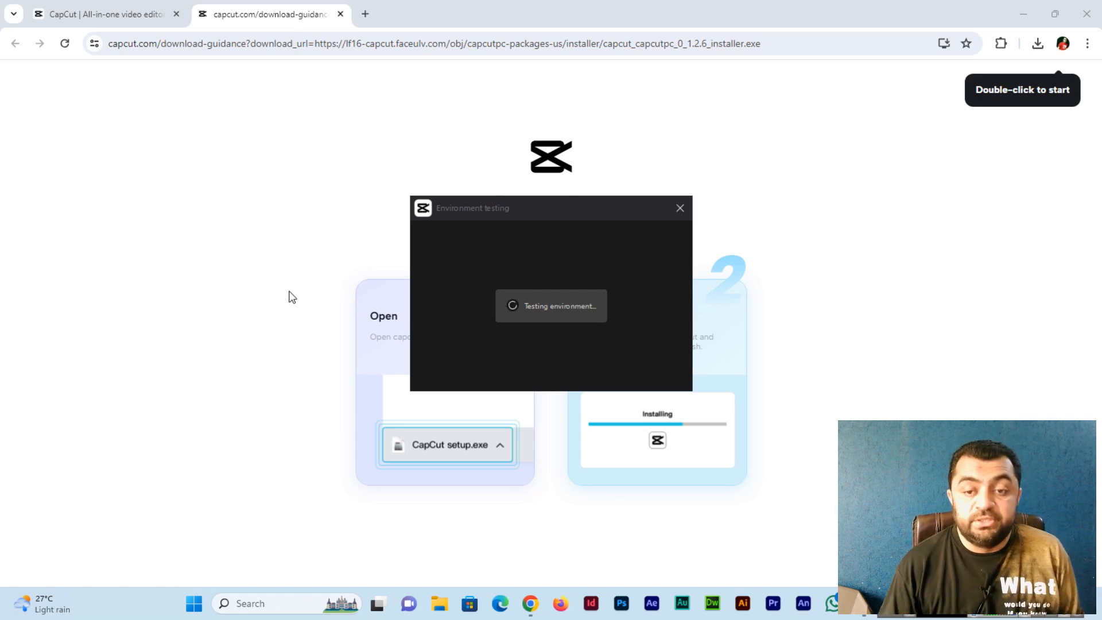
{"action": "mouse_move", "coordinate": [287, 296]}
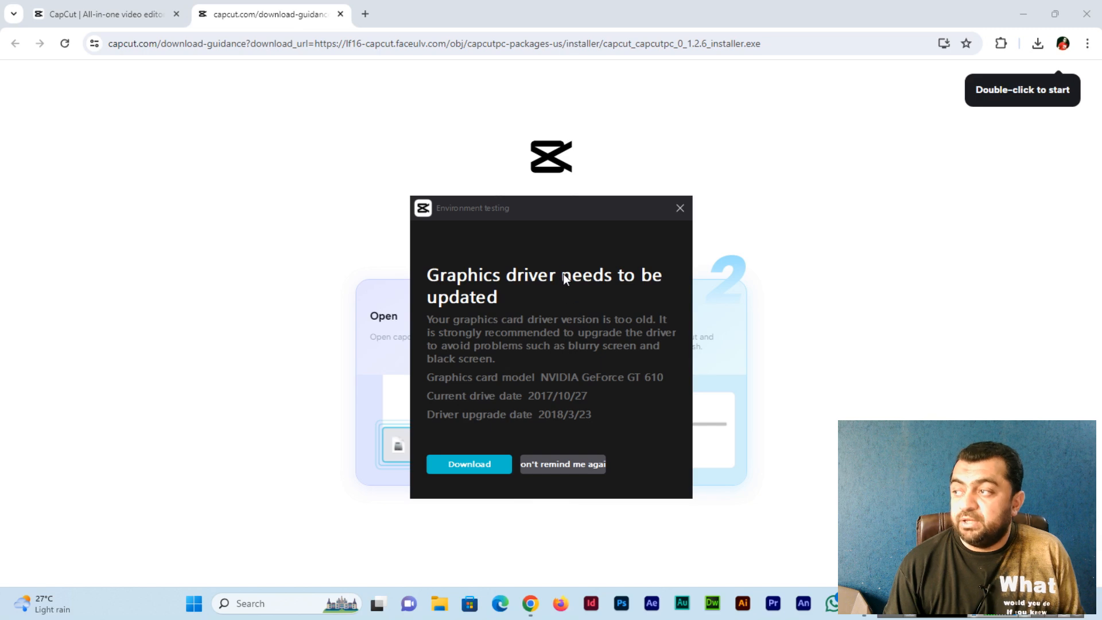
{"action": "mouse_move", "coordinate": [555, 315]}
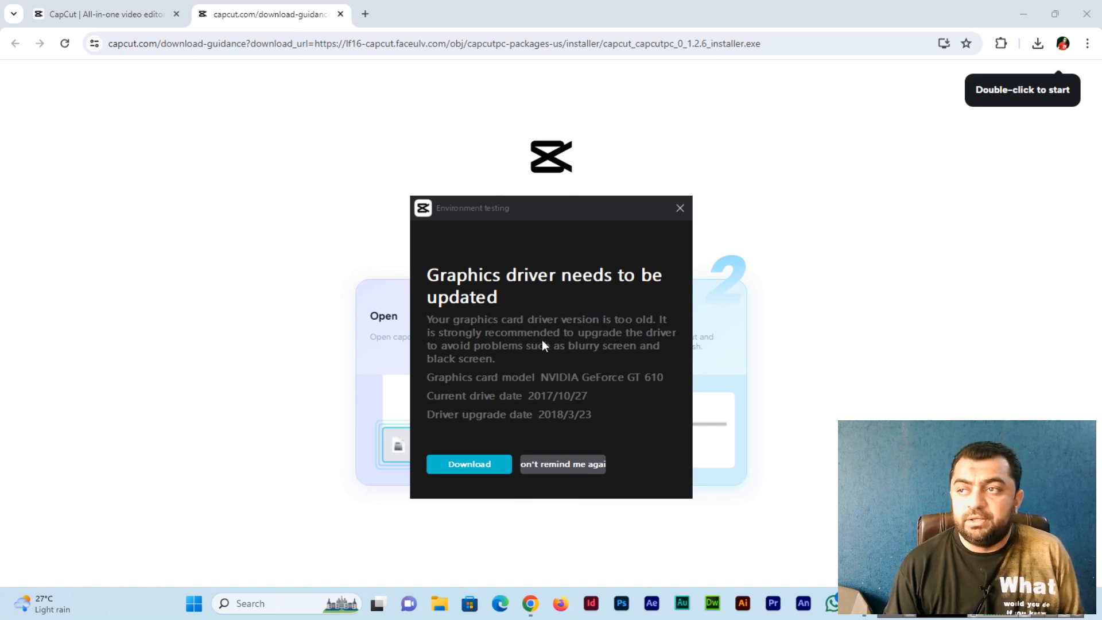
{"action": "mouse_move", "coordinate": [608, 315]}
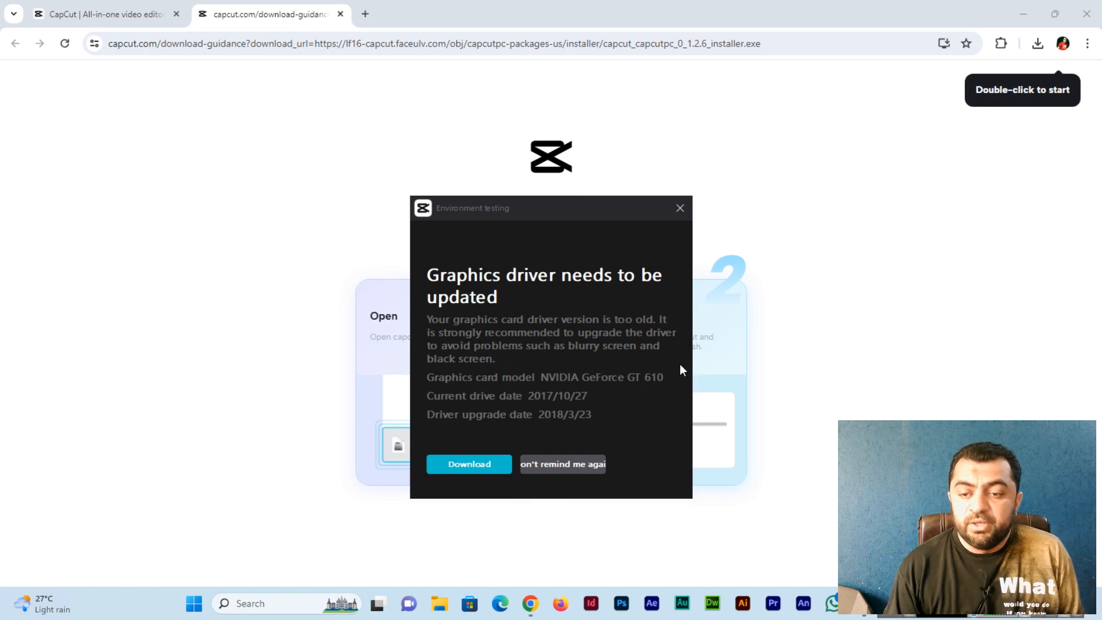
{"action": "mouse_move", "coordinate": [583, 450]}
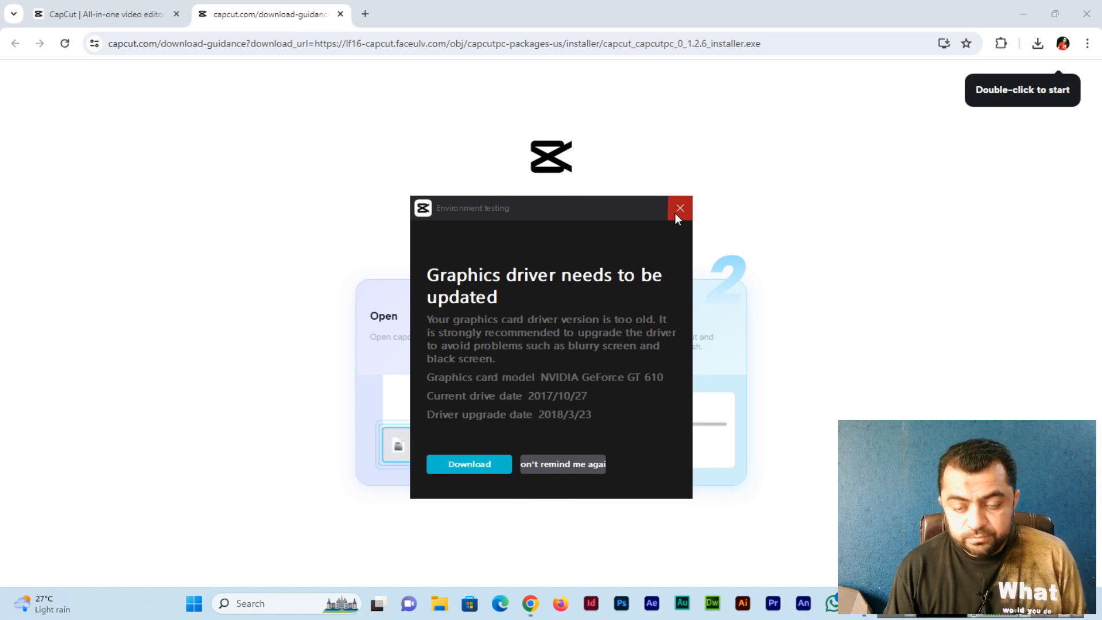
{"action": "left_click", "coordinate": [678, 207]}
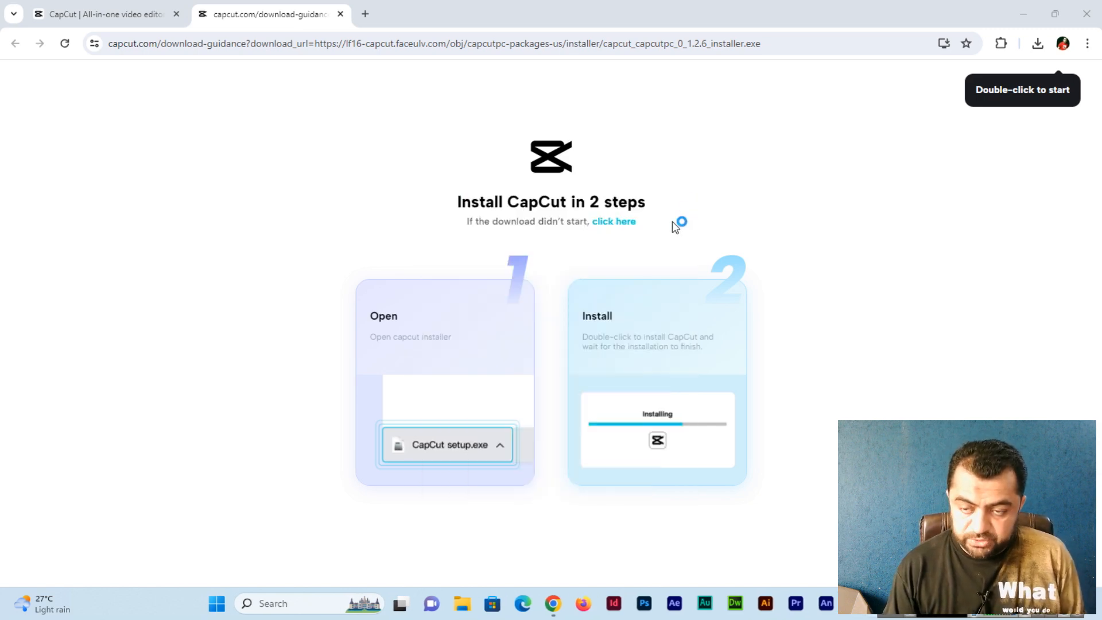
{"action": "mouse_move", "coordinate": [666, 204]}
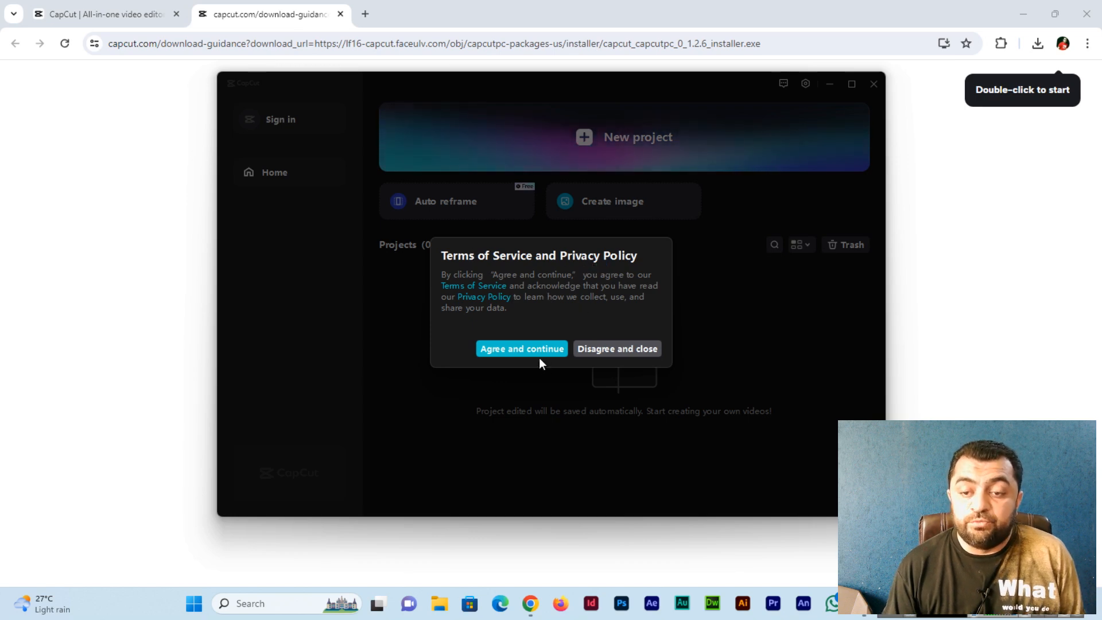
Step: Accept CapCut's Terms of Service and minimize Chrome to show the desktop
{"action": "left_click", "coordinate": [521, 349]}
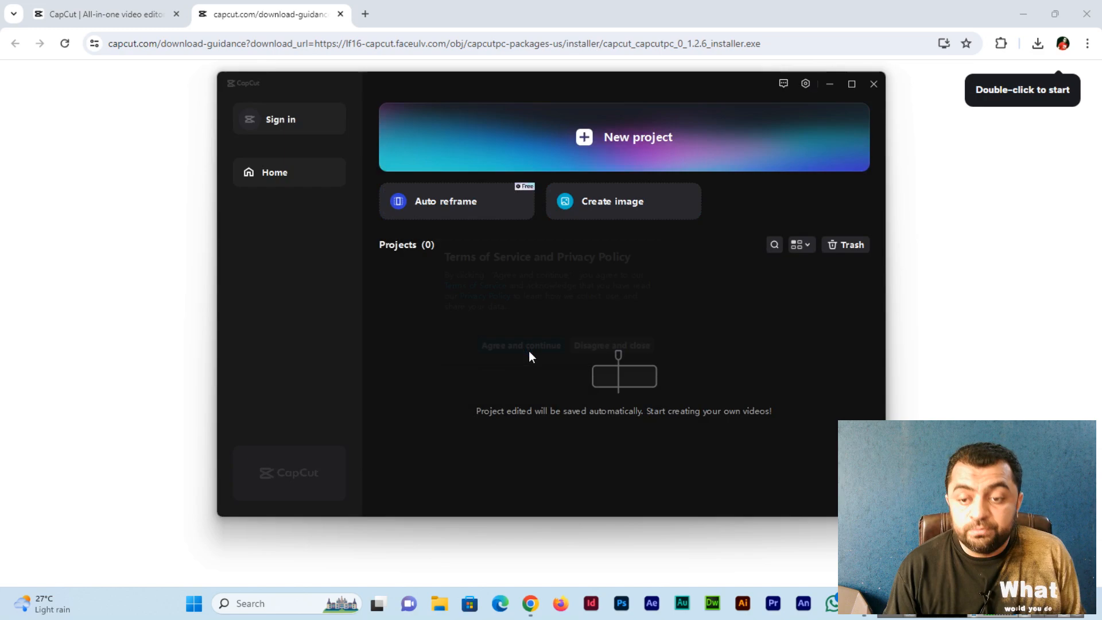
{"action": "left_click", "coordinate": [520, 346]}
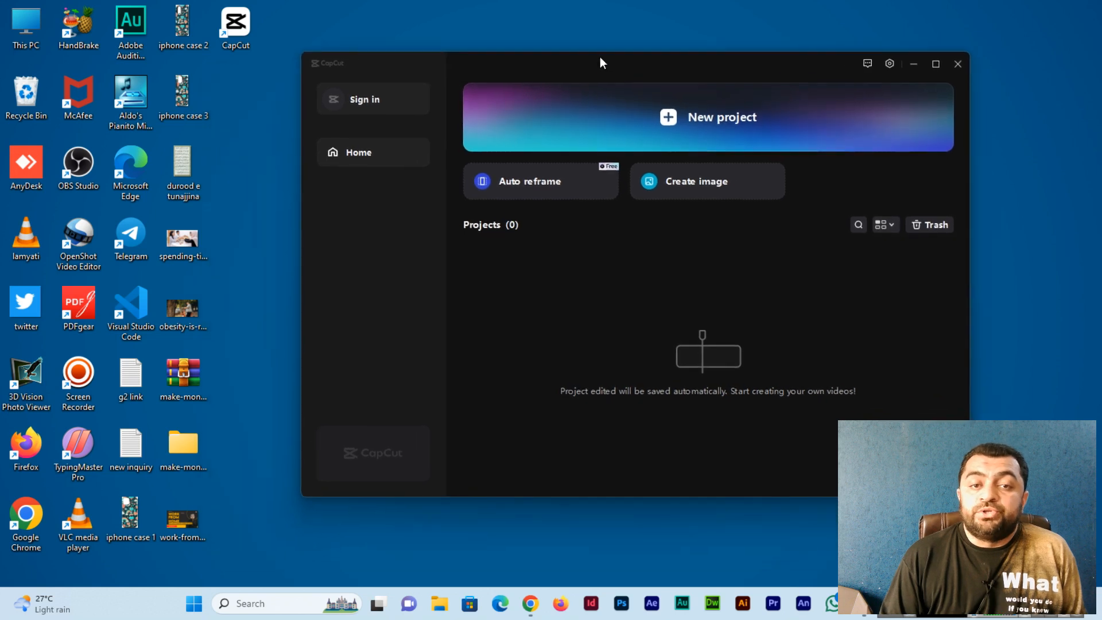
{"action": "mouse_move", "coordinate": [234, 20]}
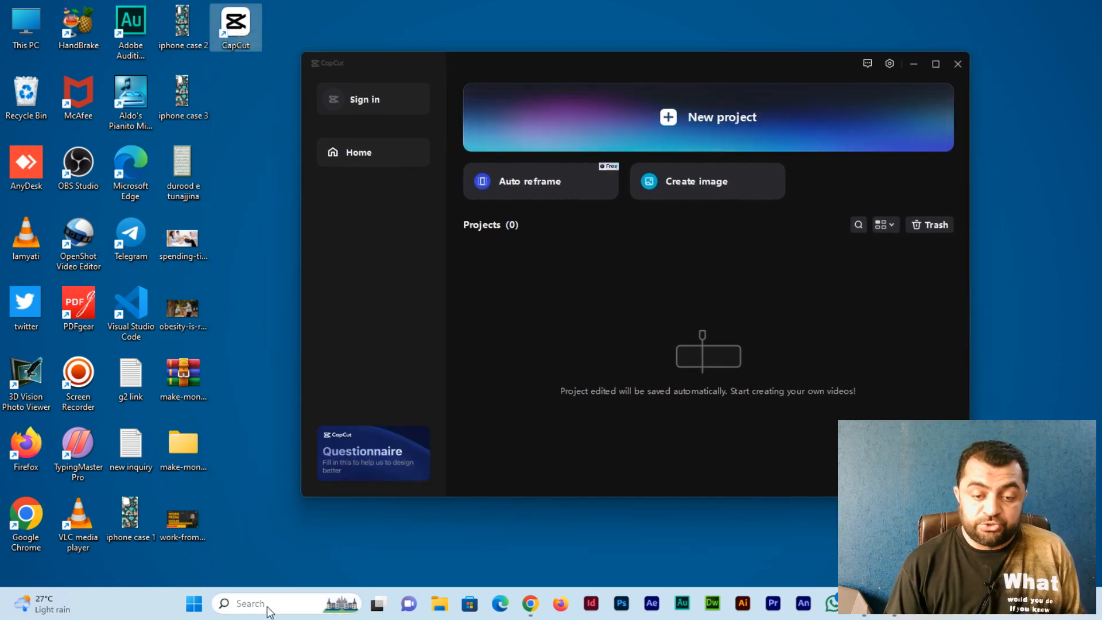
Step: Close CapCut and relaunch it from the desktop shortcut to the empty home screen
{"action": "type", "text": "cap"}
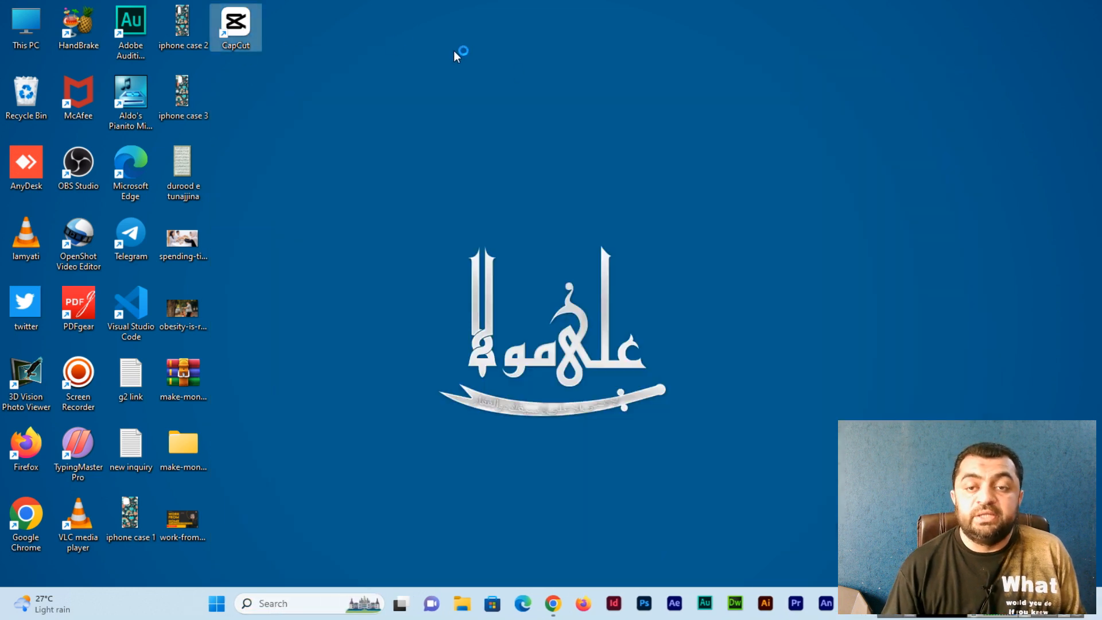
{"action": "mouse_move", "coordinate": [261, 60]}
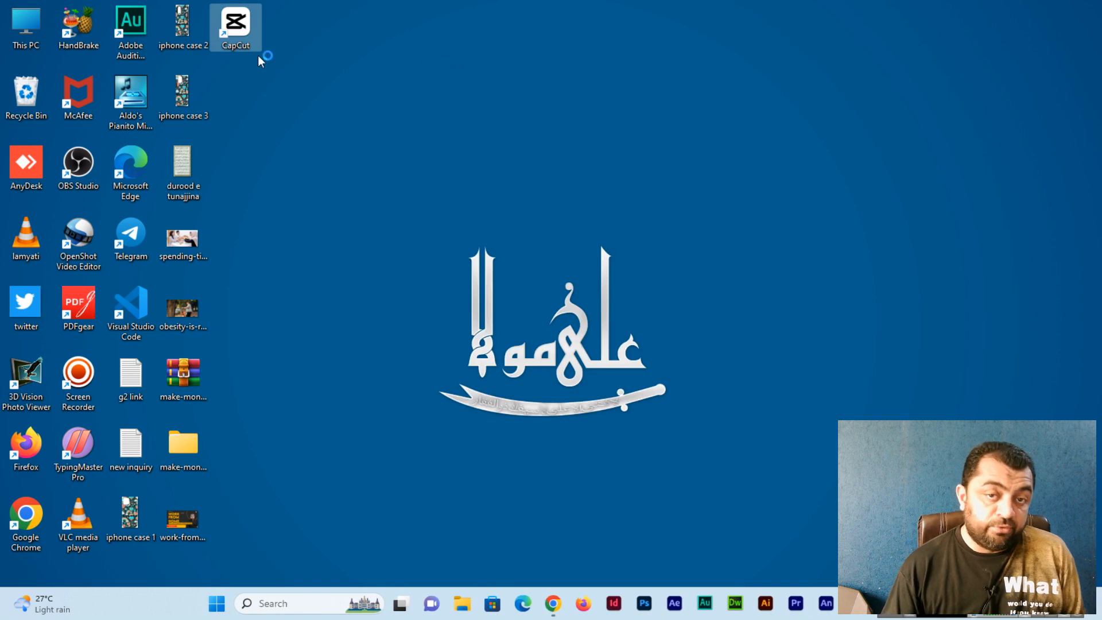
{"action": "double_click", "coordinate": [234, 26]}
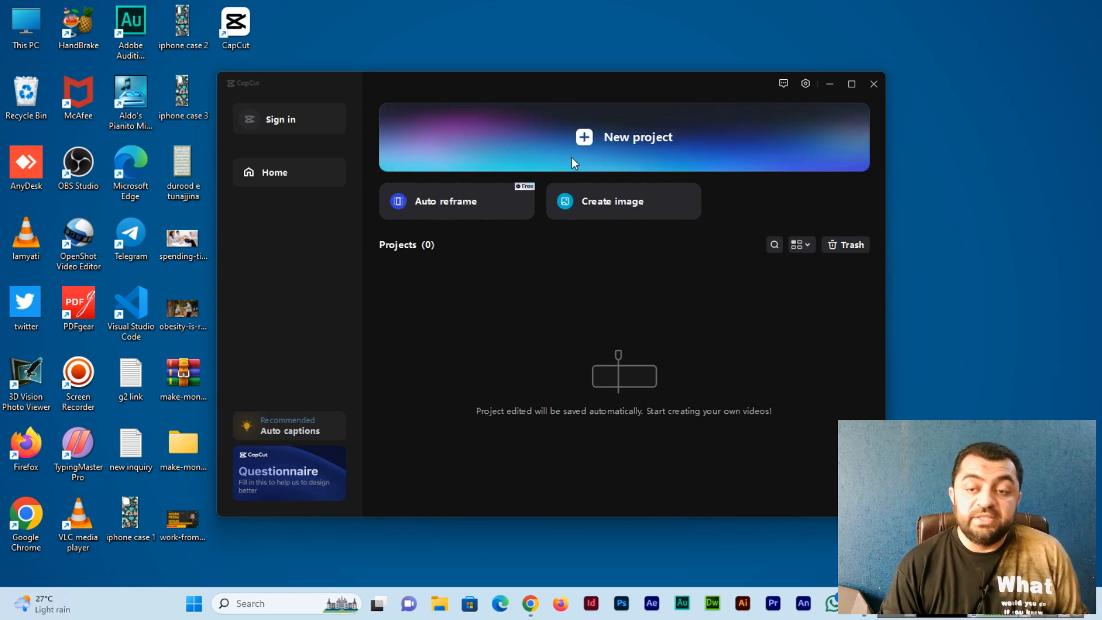
{"action": "left_click", "coordinate": [288, 424]}
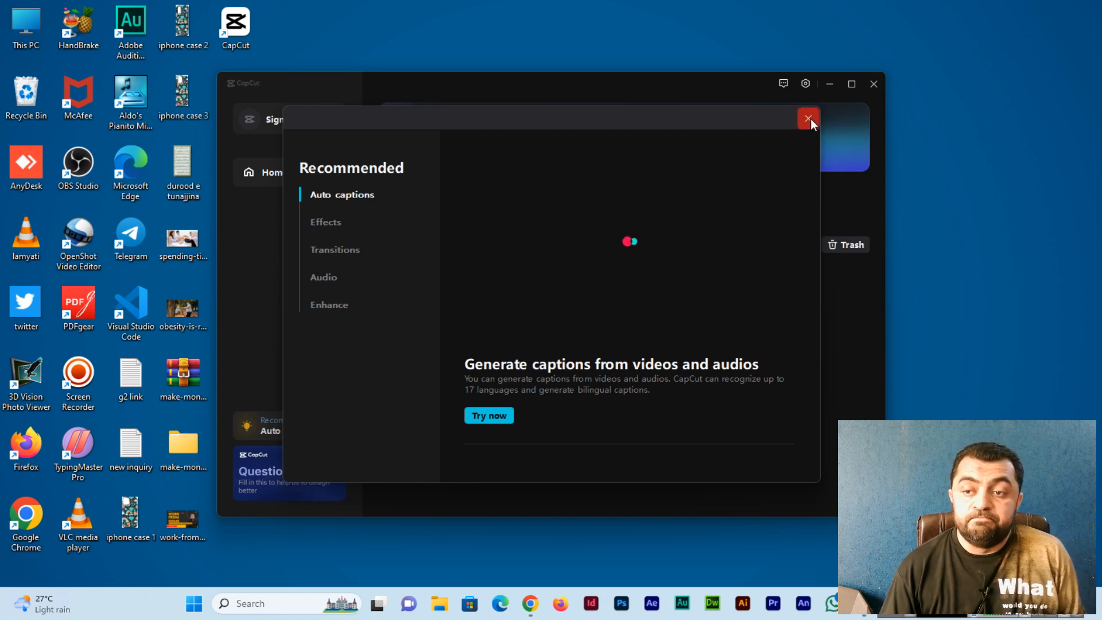
{"action": "left_click", "coordinate": [807, 119]}
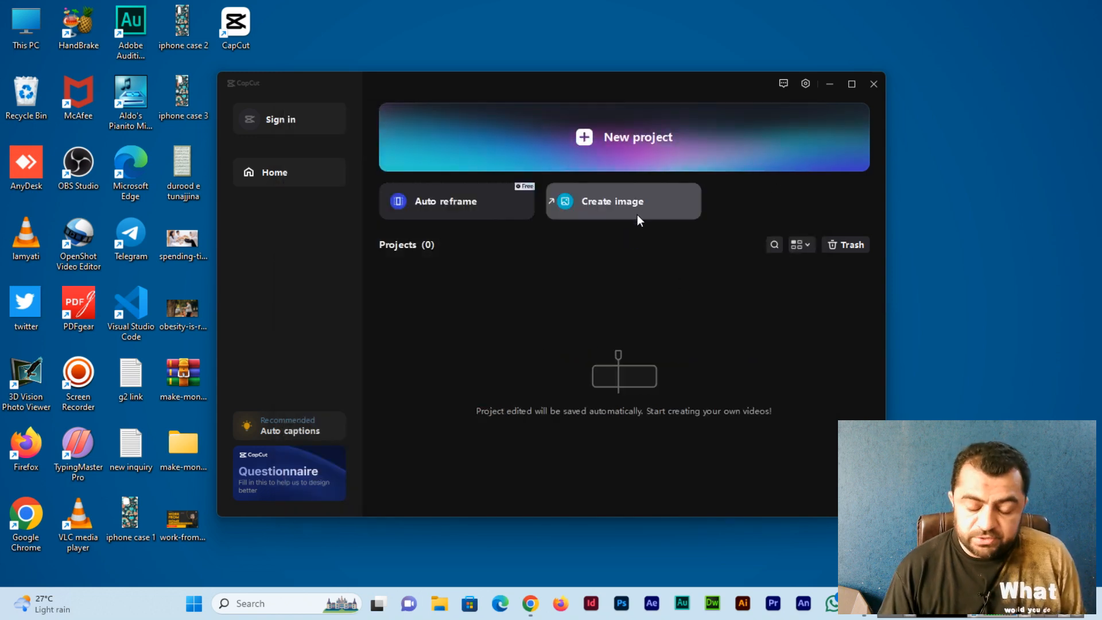